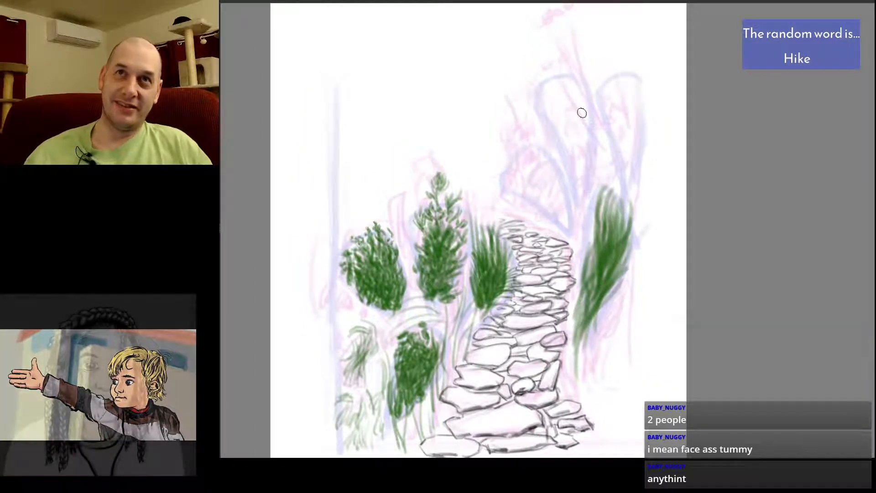
{"action": "mouse_move", "coordinate": [517, 160]}
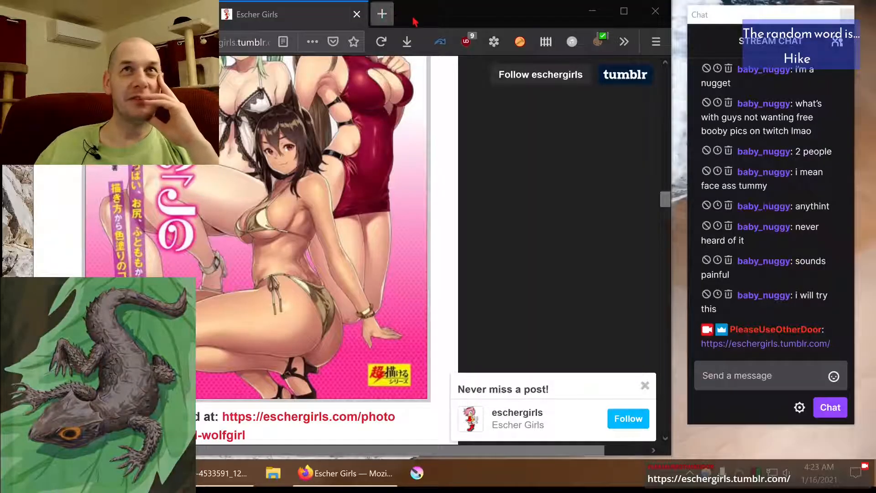
Step: Scroll down through several Escher Girls comic-art posts to reach the Birds of Prey #64 entry
{"action": "left_click", "coordinate": [382, 14]}
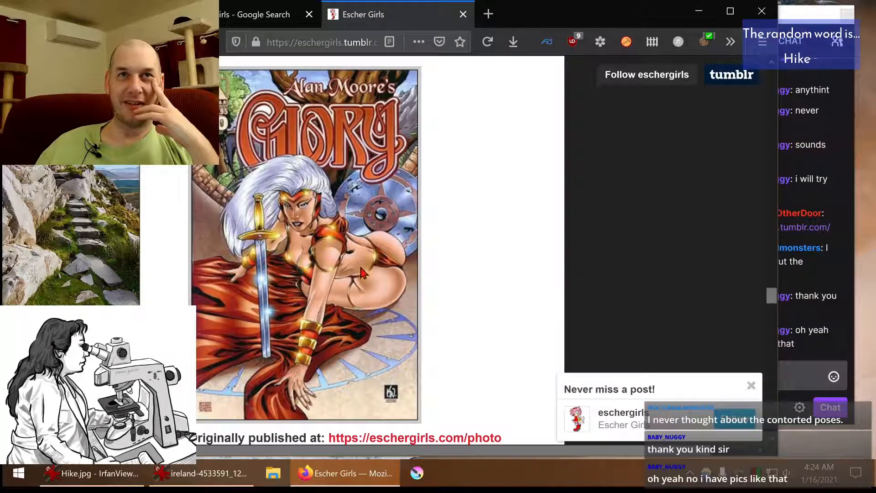
{"action": "scroll", "scroll_direction": "down", "scroll_amount": 3}
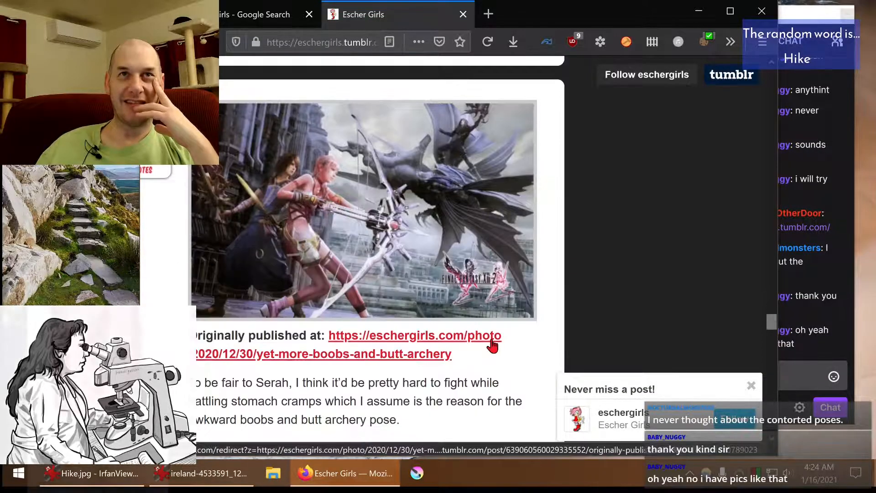
{"action": "scroll", "scroll_direction": "down", "scroll_amount": 3}
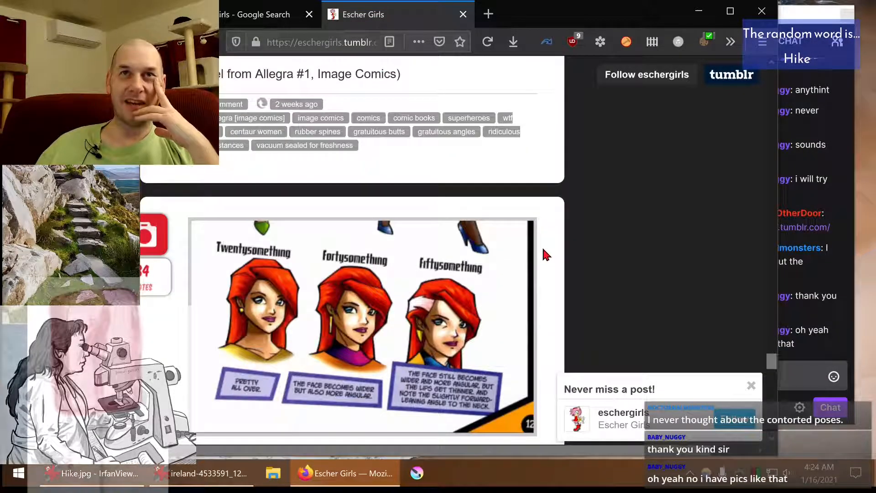
{"action": "scroll", "scroll_direction": "down", "scroll_amount": 3}
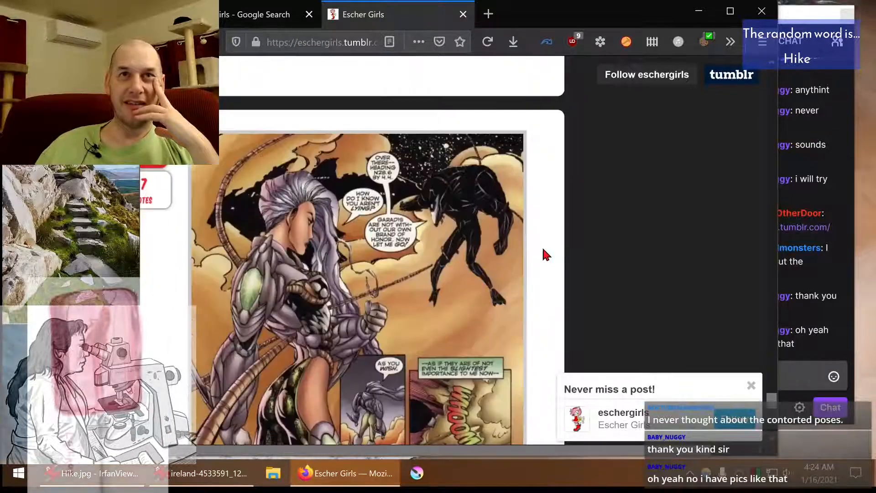
{"action": "scroll", "scroll_direction": "down", "scroll_amount": 3}
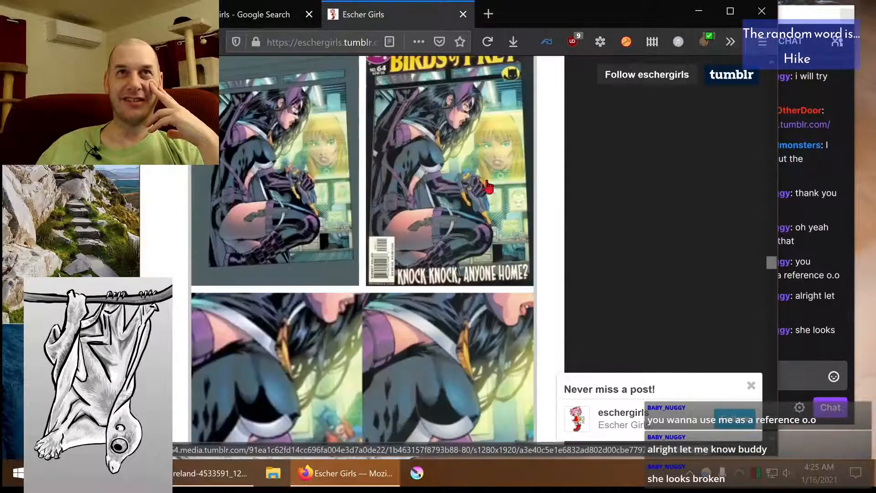
{"action": "scroll", "scroll_direction": "down", "scroll_amount": 3}
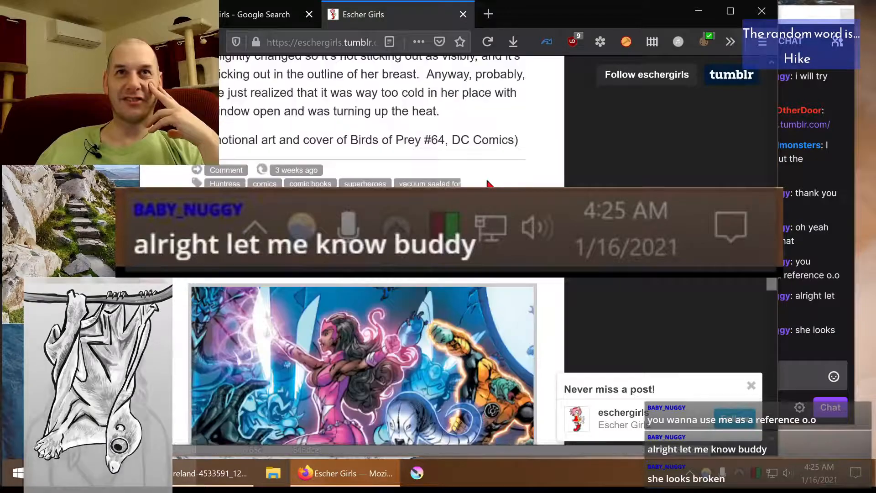